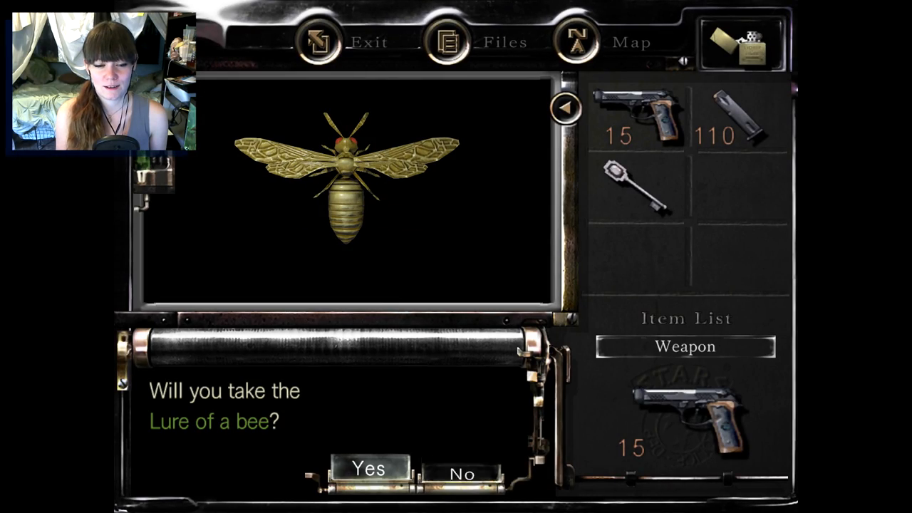
# Take the Lure of a bee, then inspect the new hook and handgun in the inventory
pyautogui.click(368, 468)
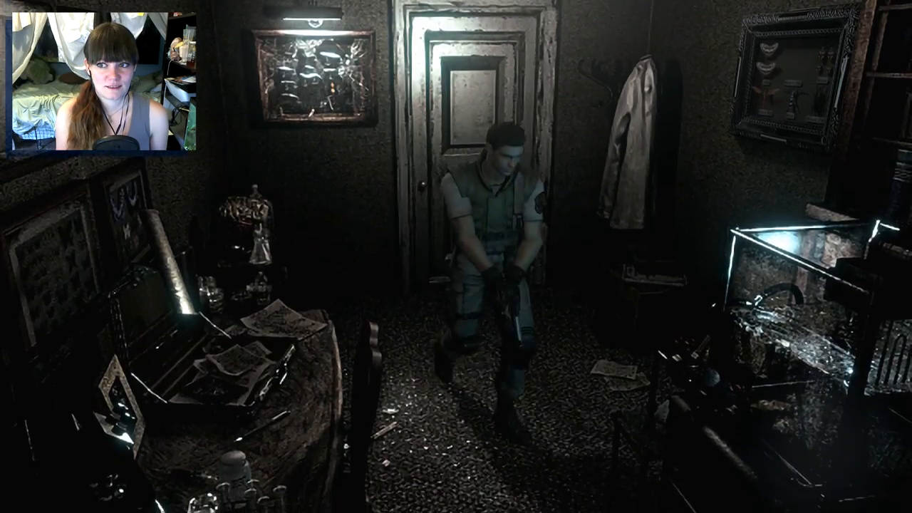
pyautogui.press('tab')
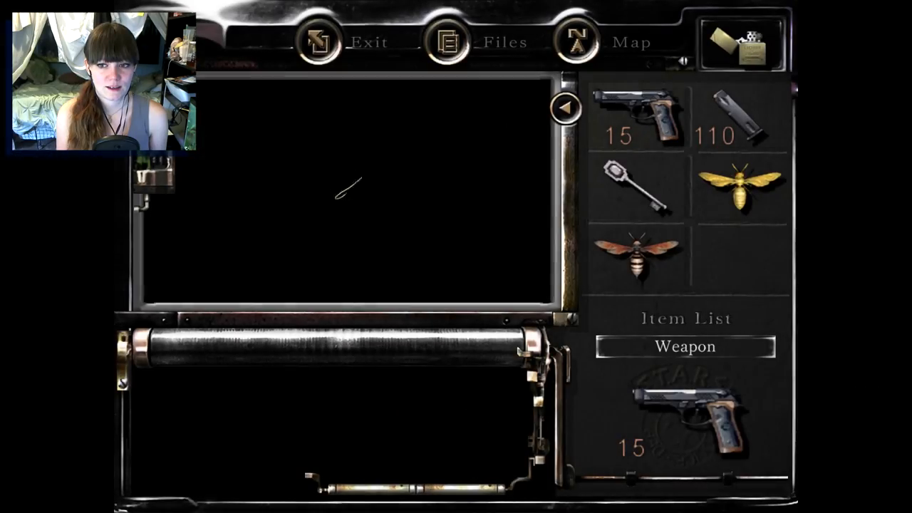
pyautogui.click(637, 118)
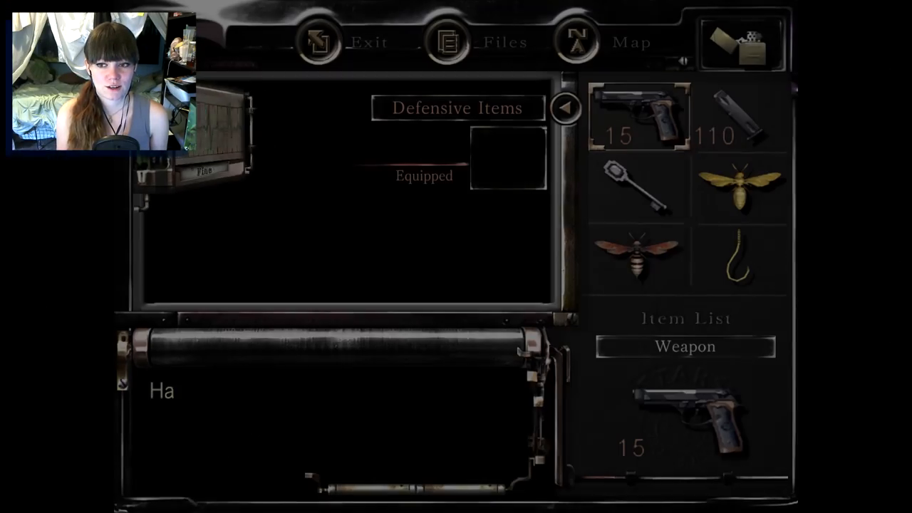
pyautogui.click(740, 256)
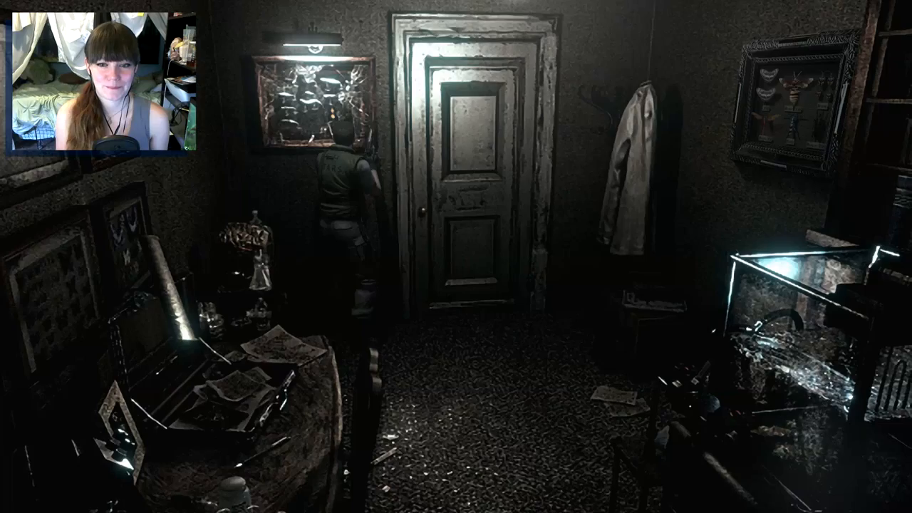
# Close the inventory and examine the framed insect painting left of the door
pyautogui.press('tab')
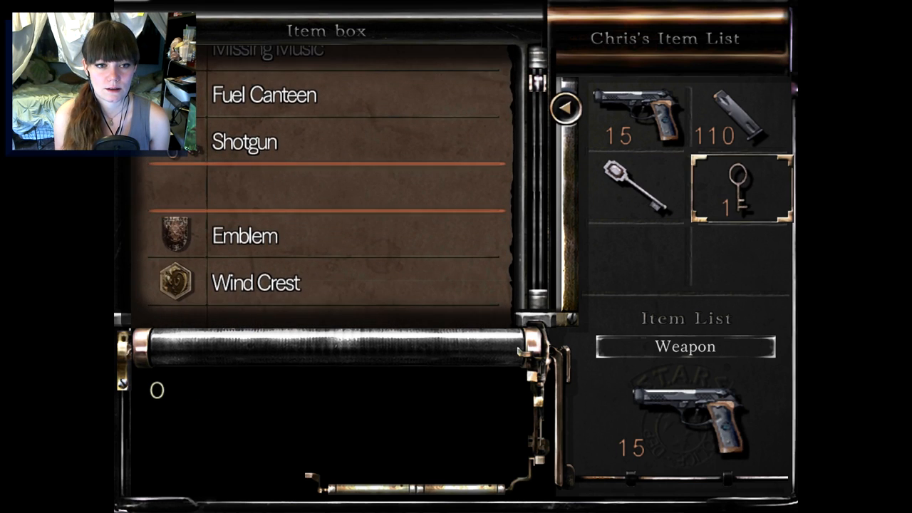
# Deposit the bee lures and hook, keeping handgun, clip and keys
pyautogui.press('escape')
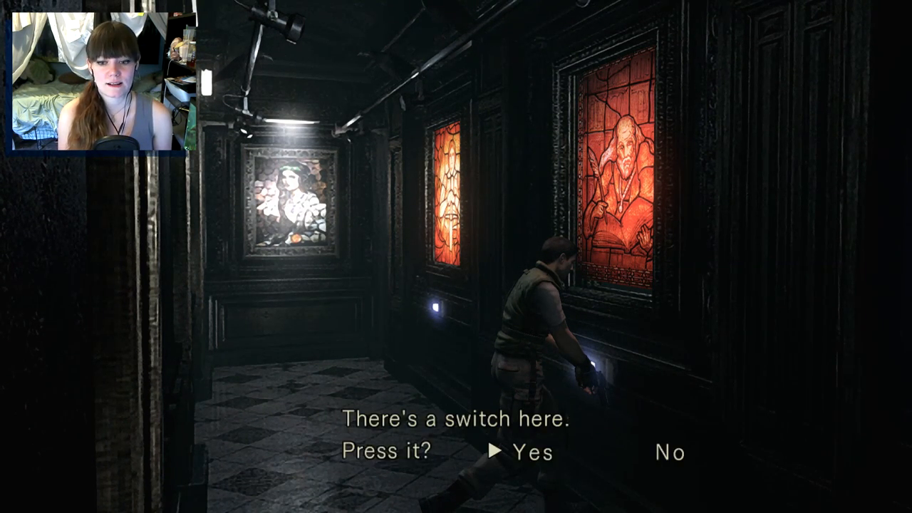
# Answer Yes to press the wall switch beside the stained-glass paintings
pyautogui.press('enter')
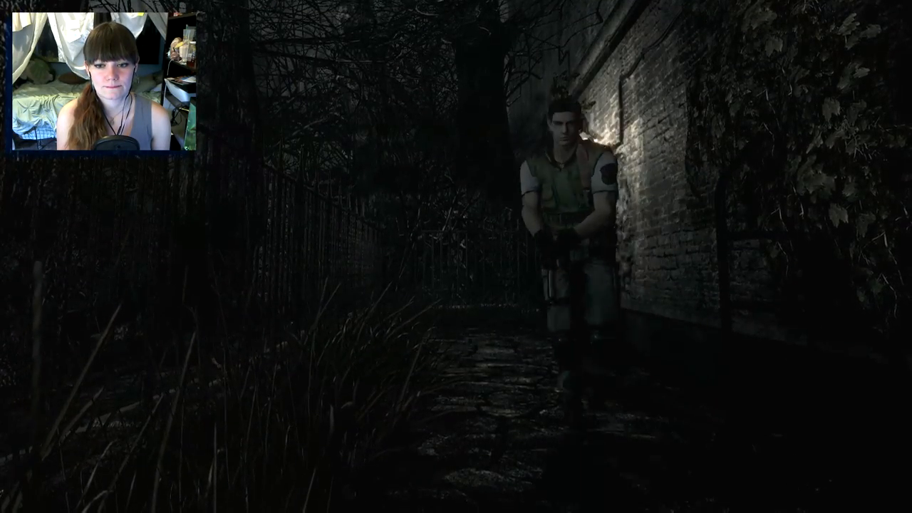
pyautogui.press('tab')
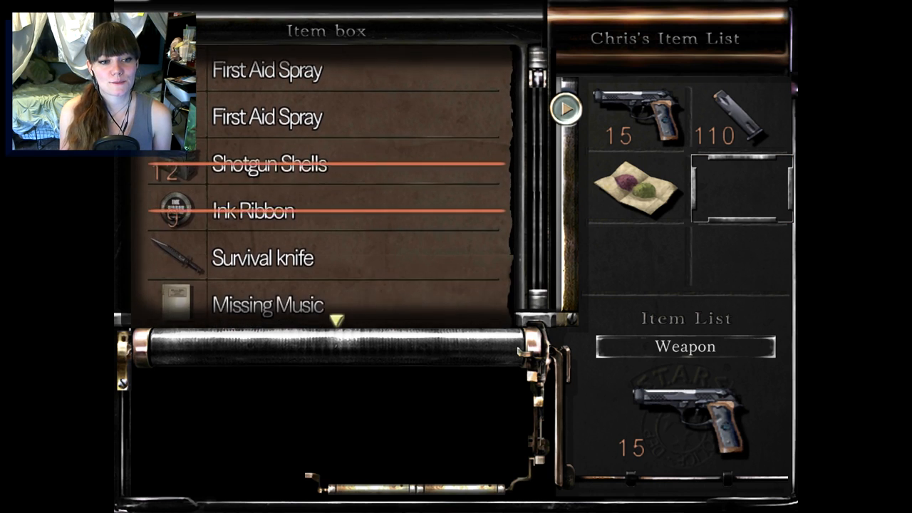
# Scroll the item box list for a stored item, then close the inventory
pyautogui.scroll(-3)
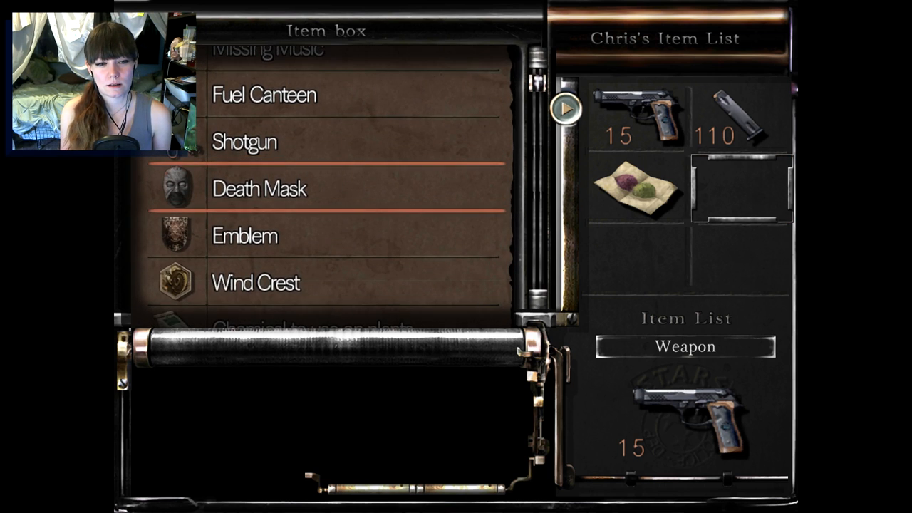
pyautogui.scroll(-3)
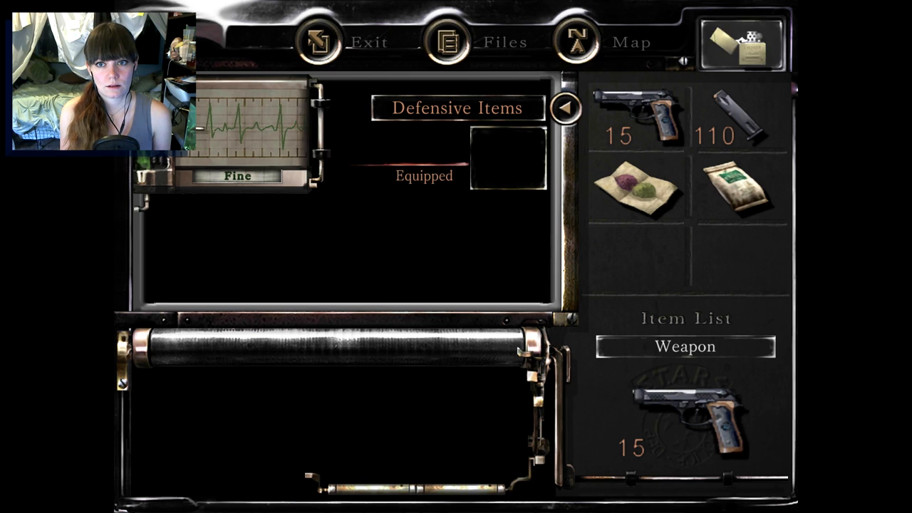
pyautogui.click(583, 42)
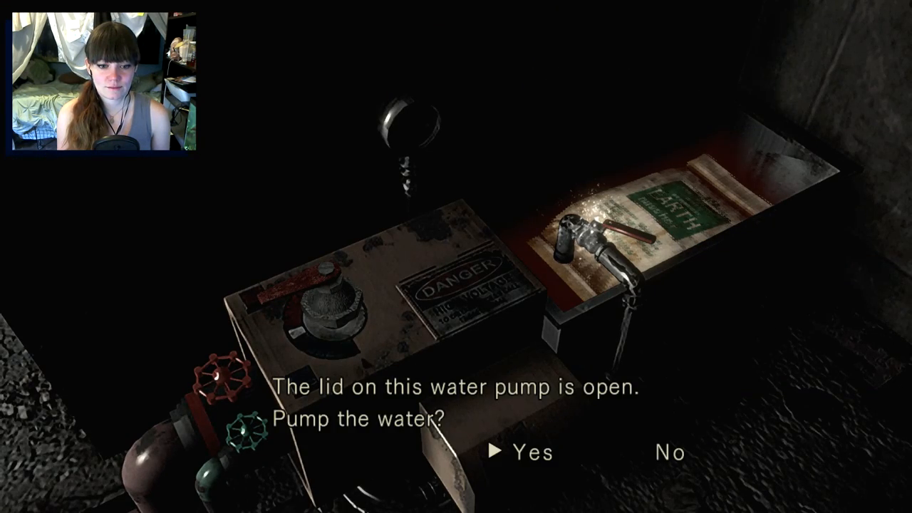
# Agree to pump the water, then take three Green Herbs into the inventory
pyautogui.click(530, 452)
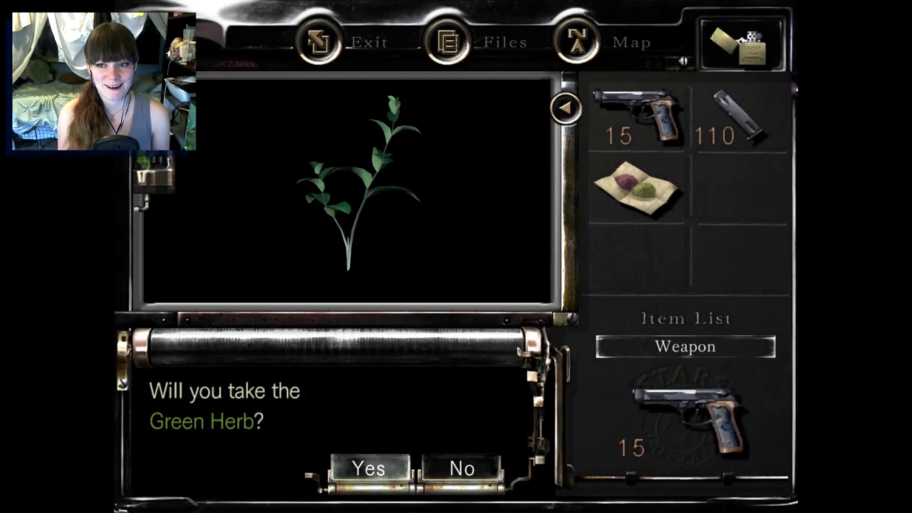
pyautogui.click(367, 468)
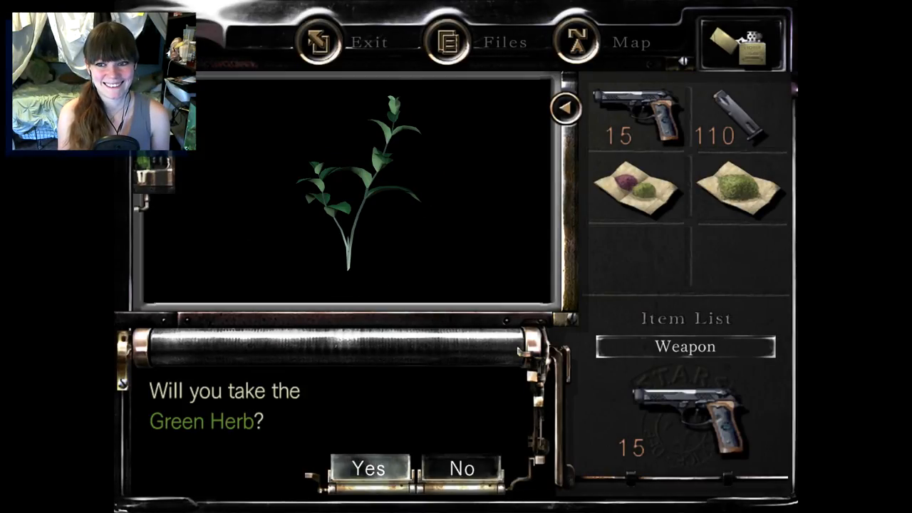
pyautogui.click(366, 469)
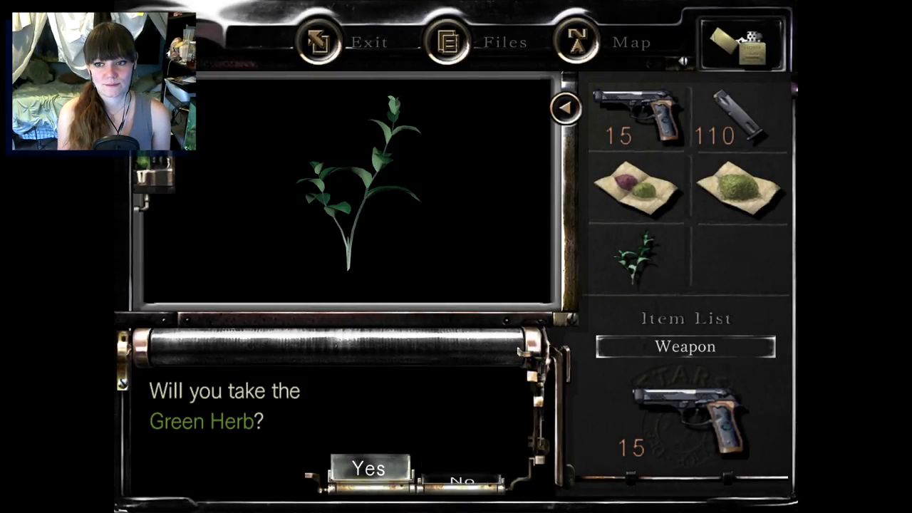
pyautogui.click(368, 468)
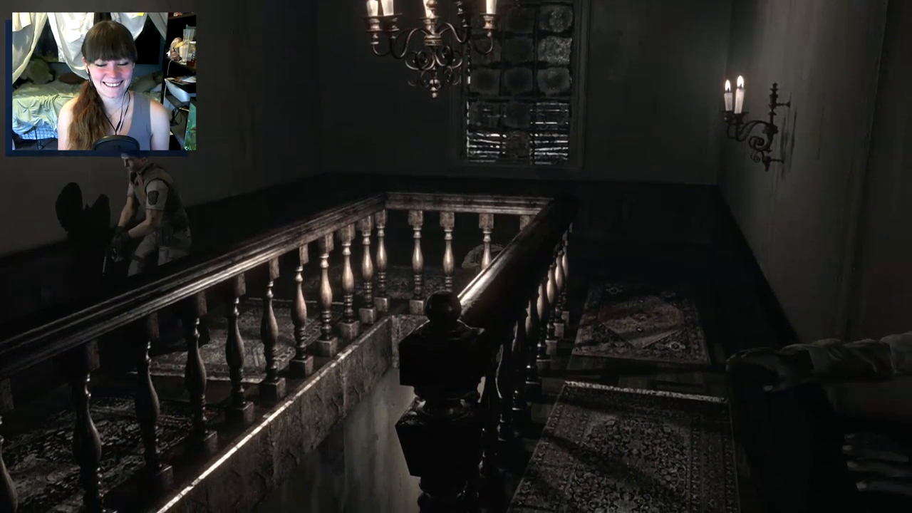
# Walk Chris through the connecting rooms to the top of the grand staircase
pyautogui.press('tab')
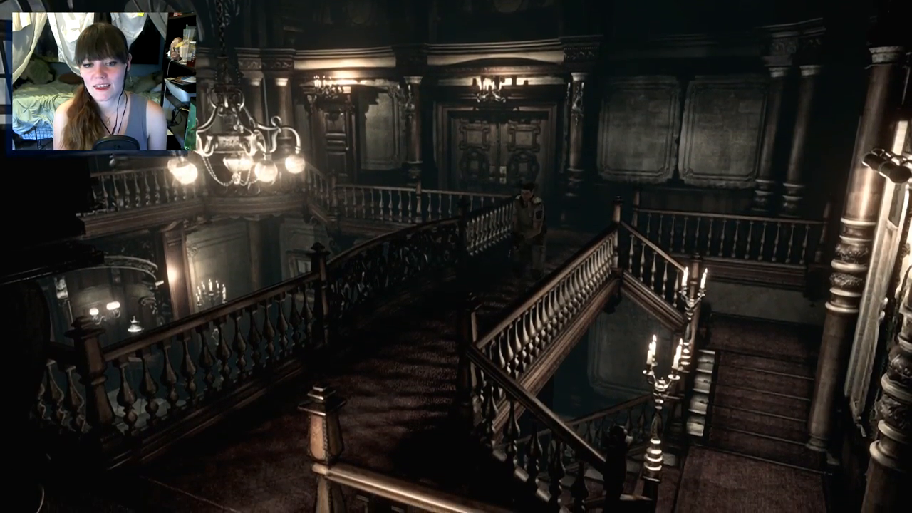
# Walk Chris into the dark fenced garden passage past the fallen body
pyautogui.press('w')
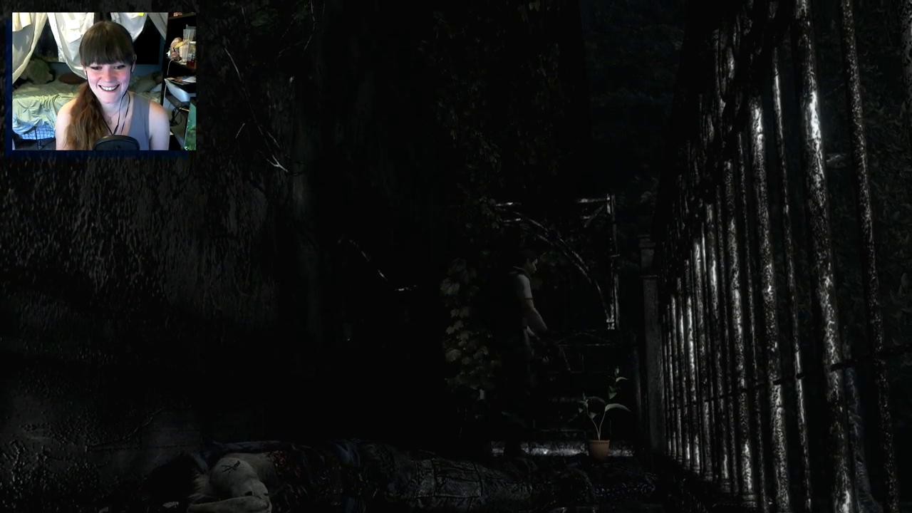
pyautogui.press('tab')
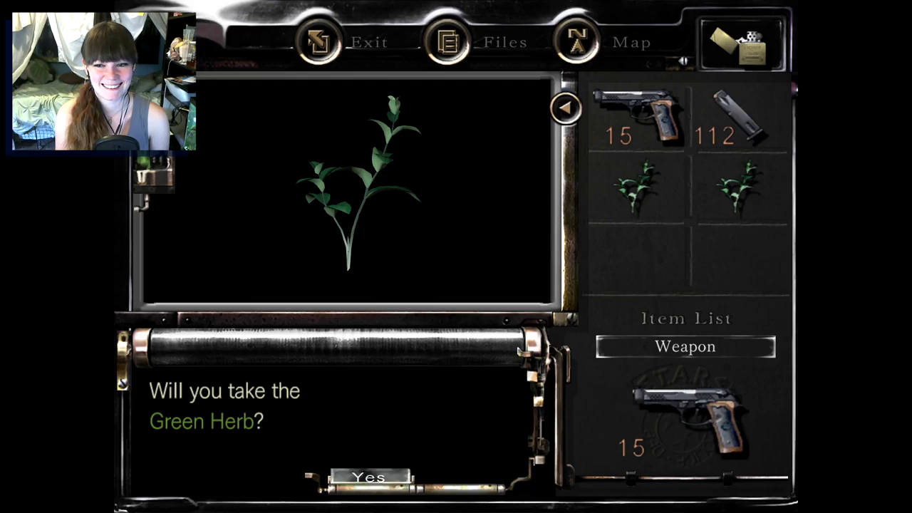
pyautogui.click(369, 477)
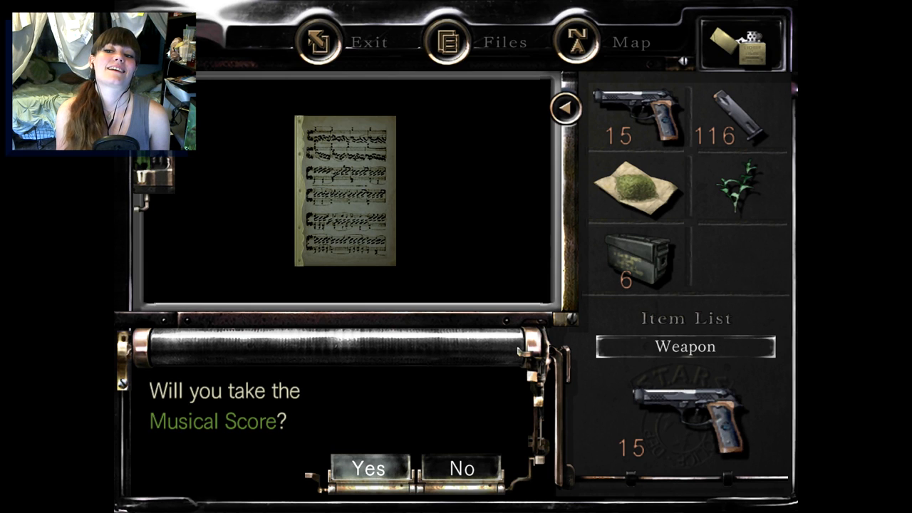
pyautogui.click(368, 469)
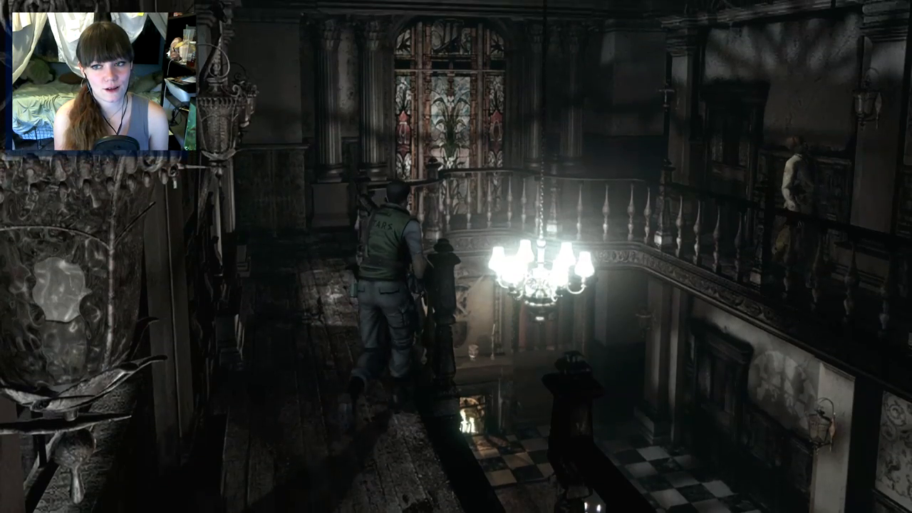
# Walk Chris along the upper balcony toward the stained-glass window
pyautogui.press('w')
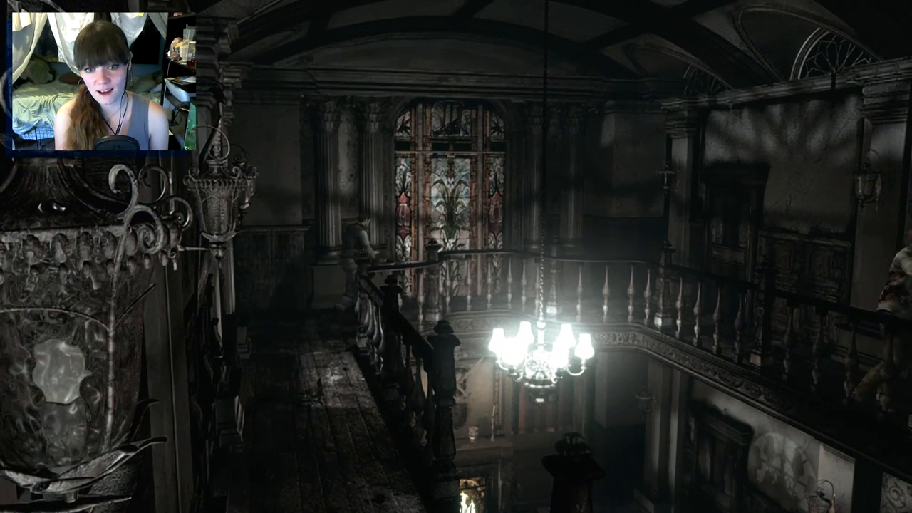